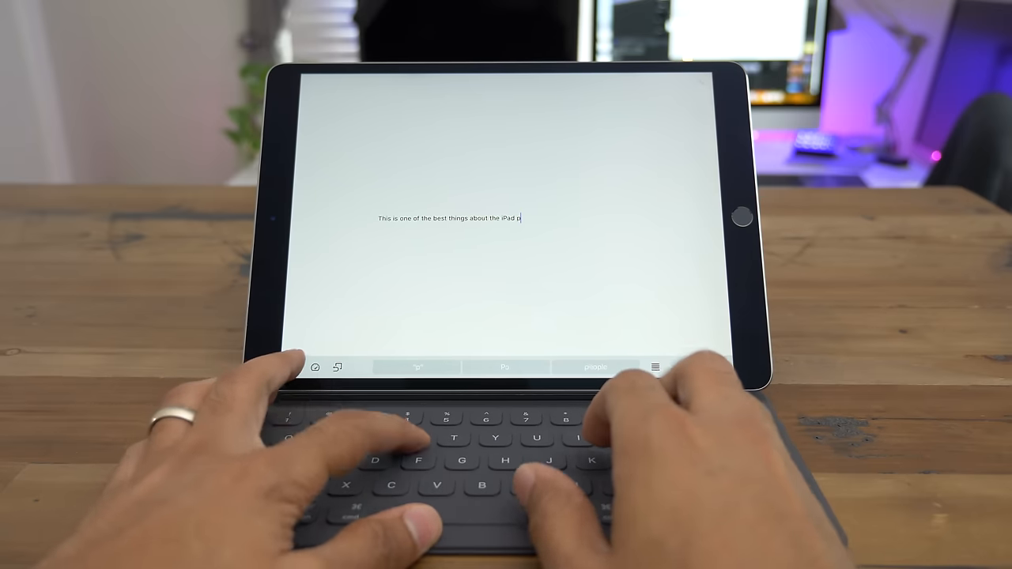
- Continue the note's sentence with 'ro. Being ab' on the Smart Keyboard
text(ro. Being ab)
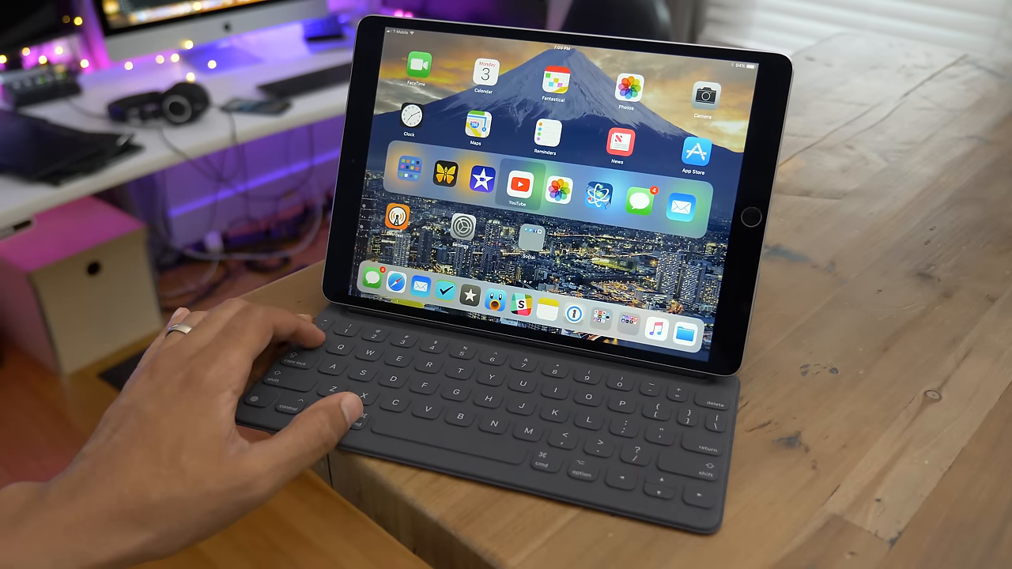
- Return from Ulysses to the iPad home screen
click(519, 187)
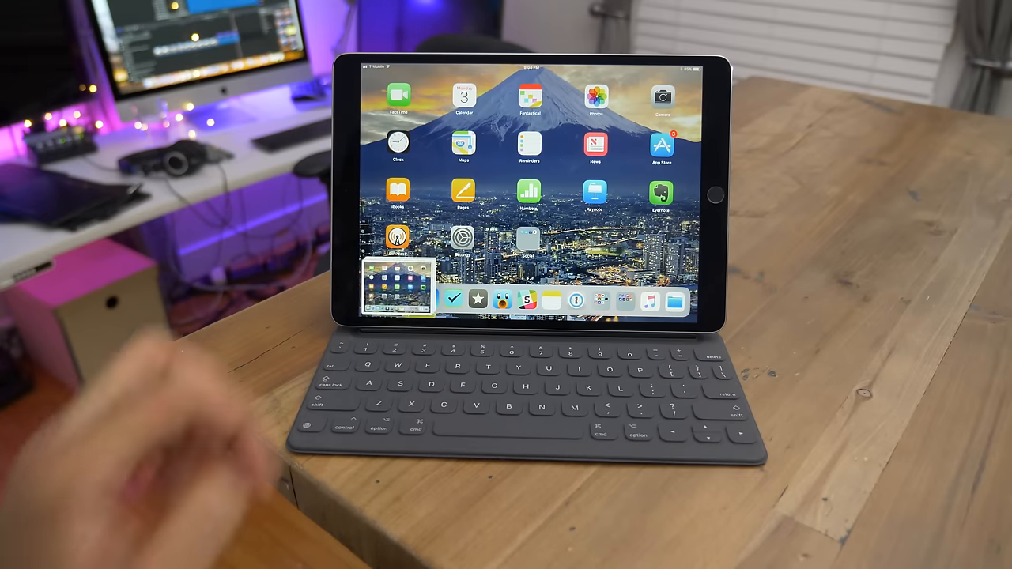
- Open the freshly captured home screen screenshot in Markup for annotation
click(399, 286)
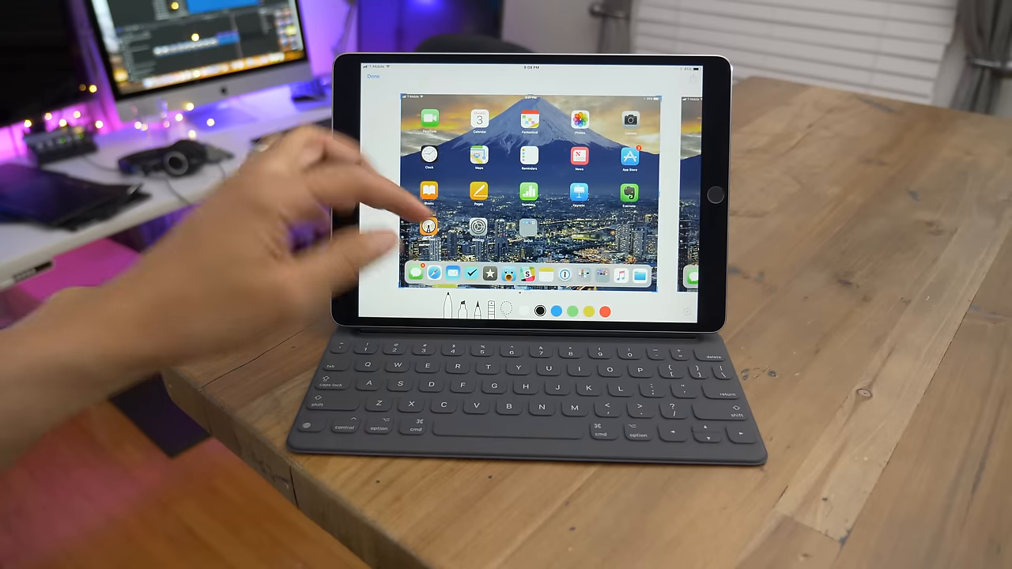